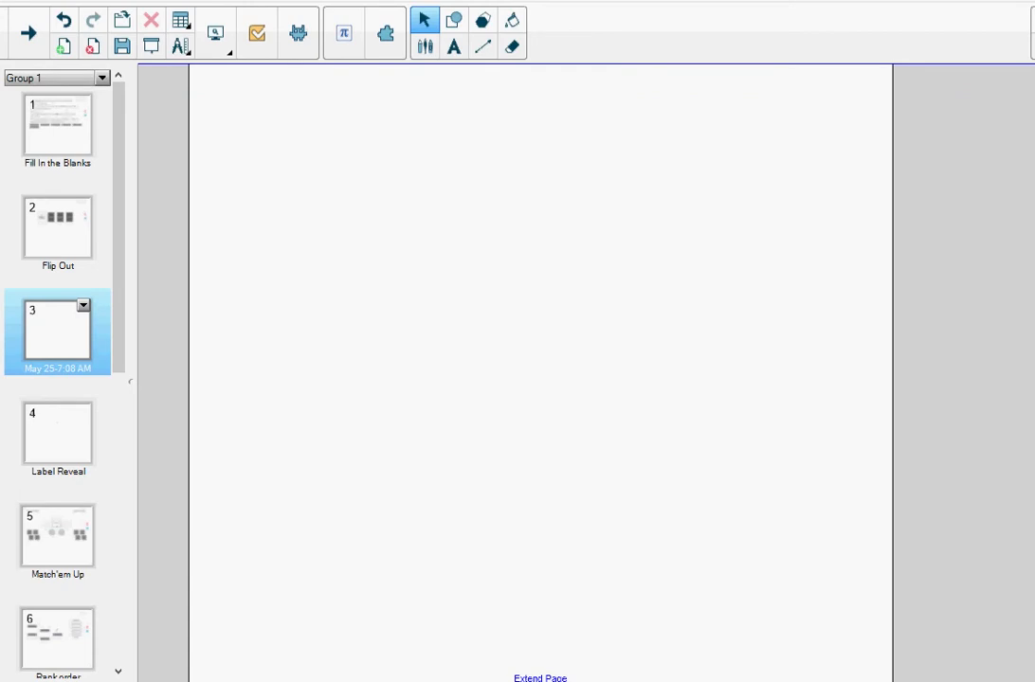
mouse_move(587, 296)
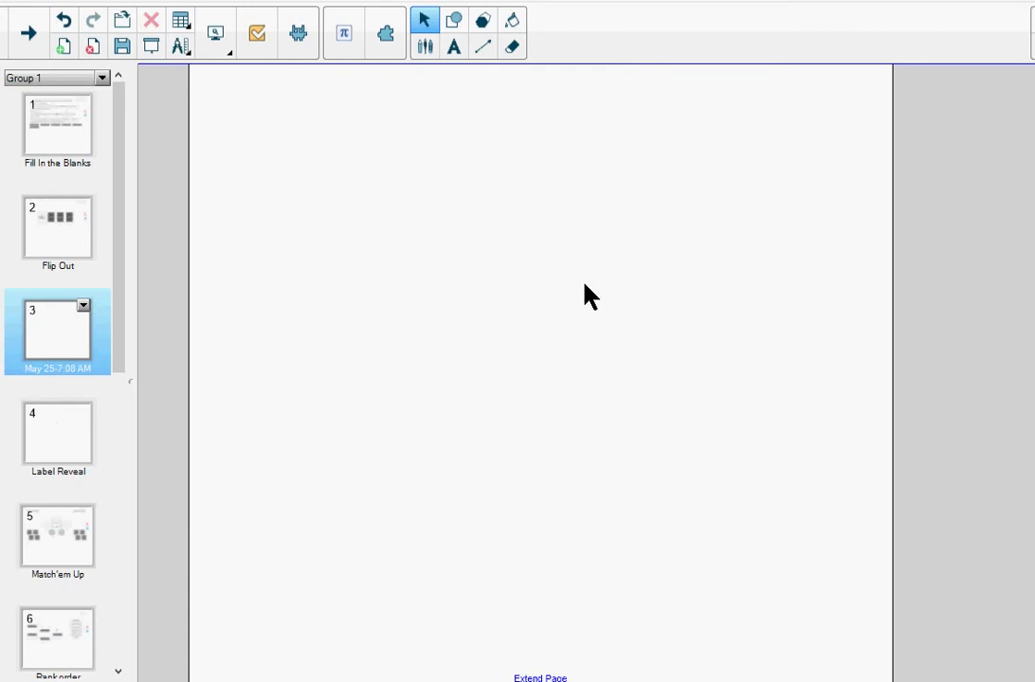
mouse_move(573, 287)
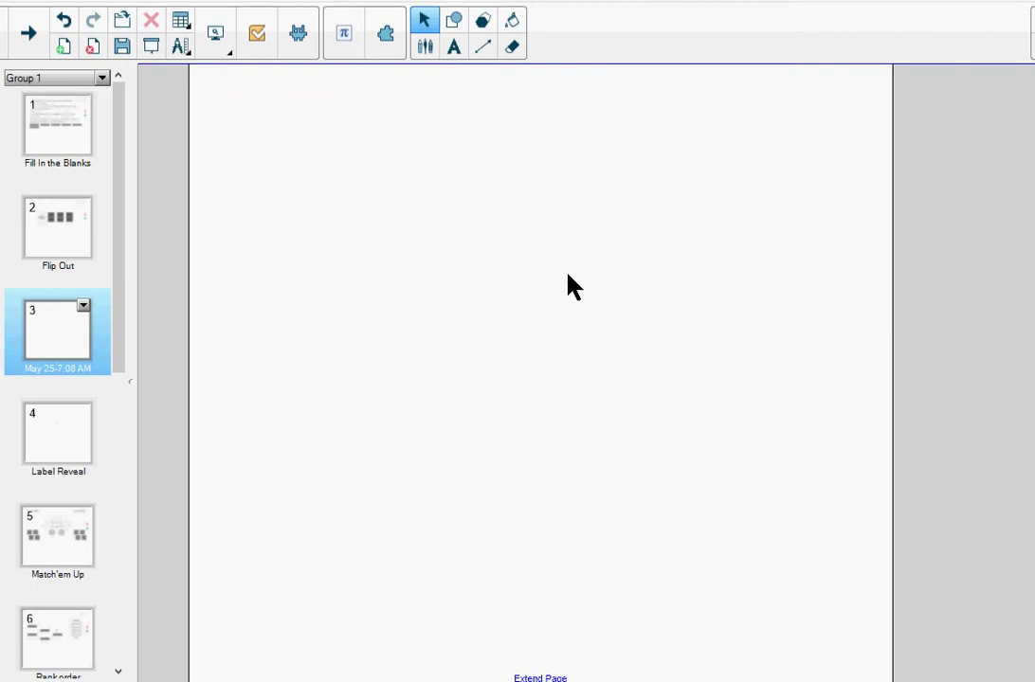
mouse_move(471, 256)
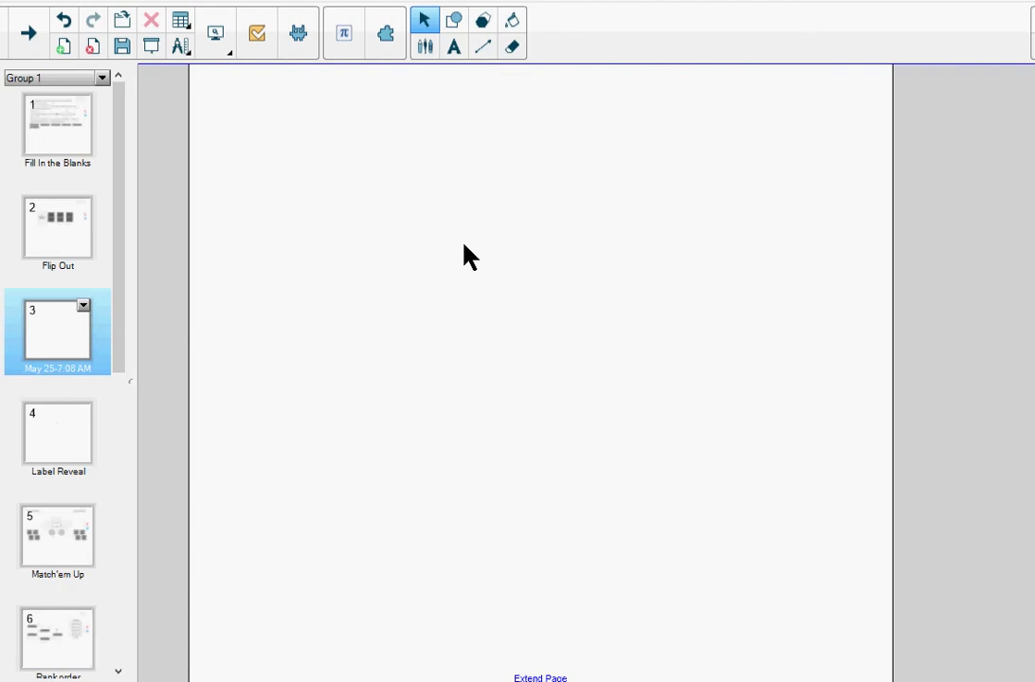
mouse_move(450, 116)
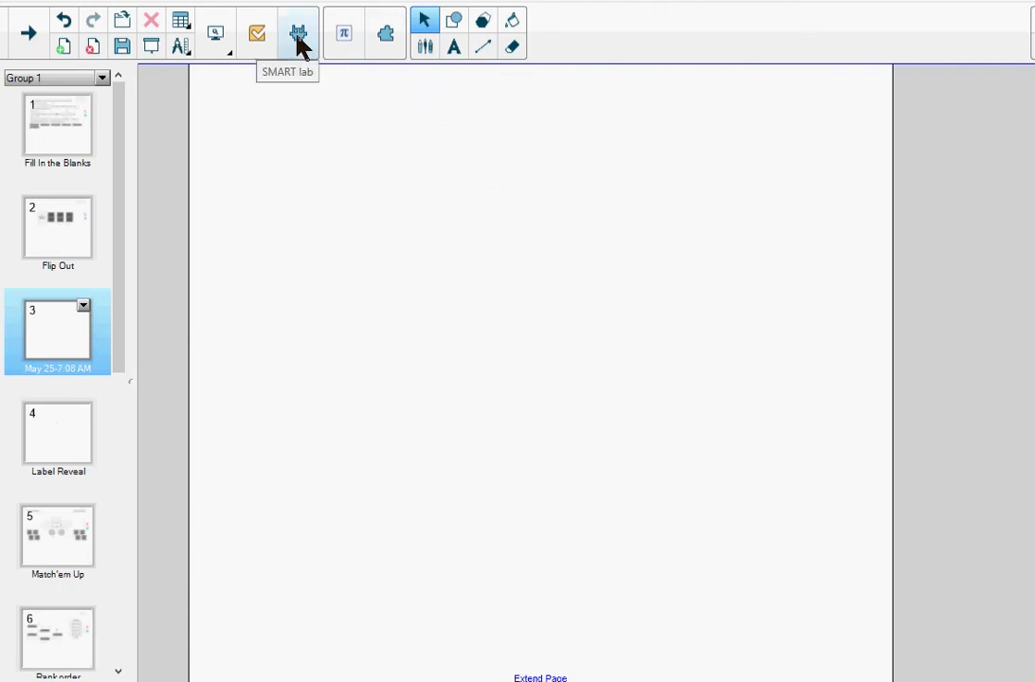
Open SMART lab and browse the activity list for Flip Out.
click(297, 34)
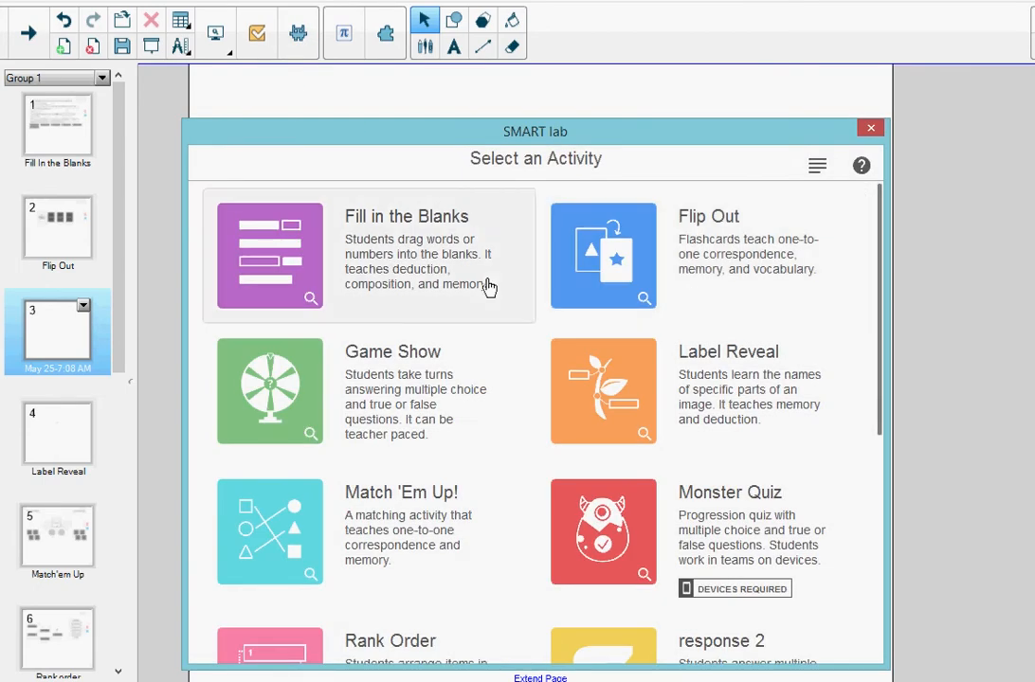
scroll(down, 3)
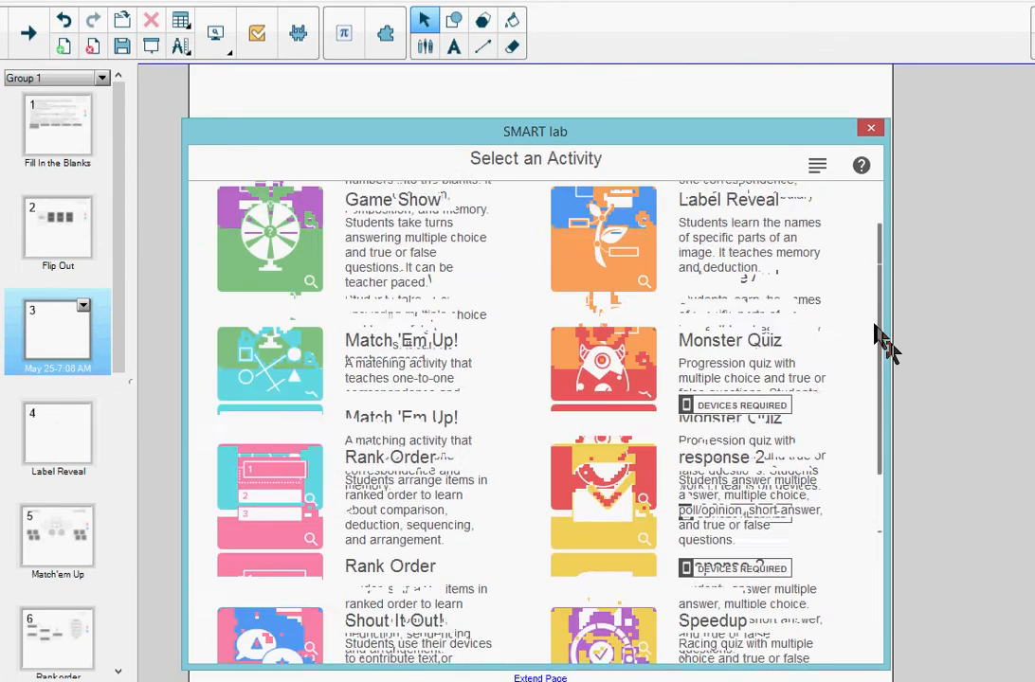
scroll(up, 3)
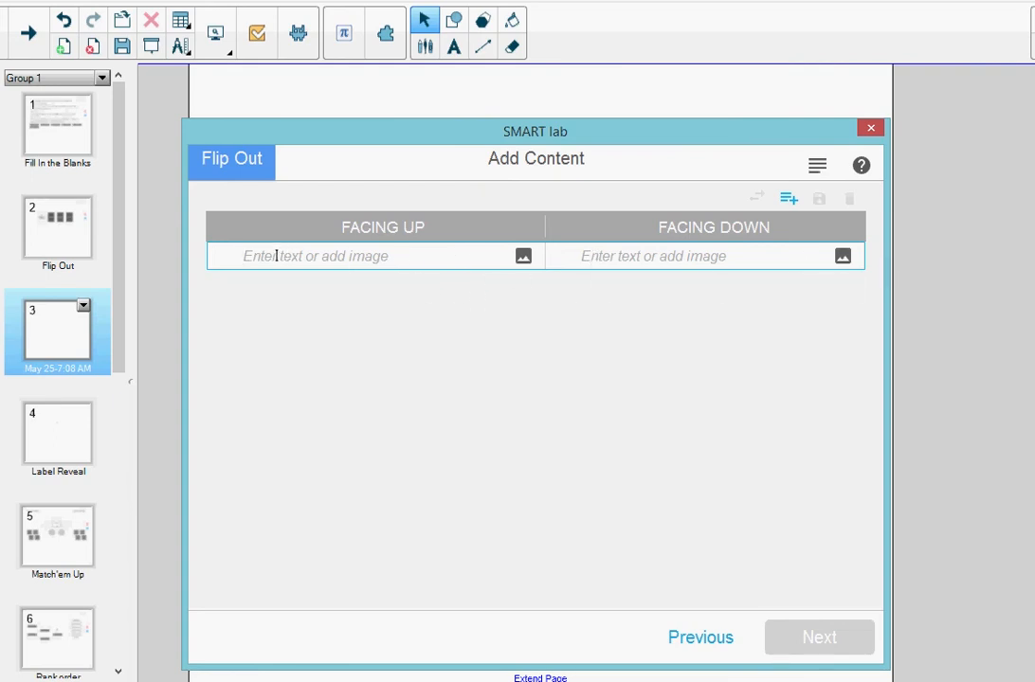
Enter the first card: 'Atomic number' facing up, 'The number of protons in an atom' facing down.
text(At)
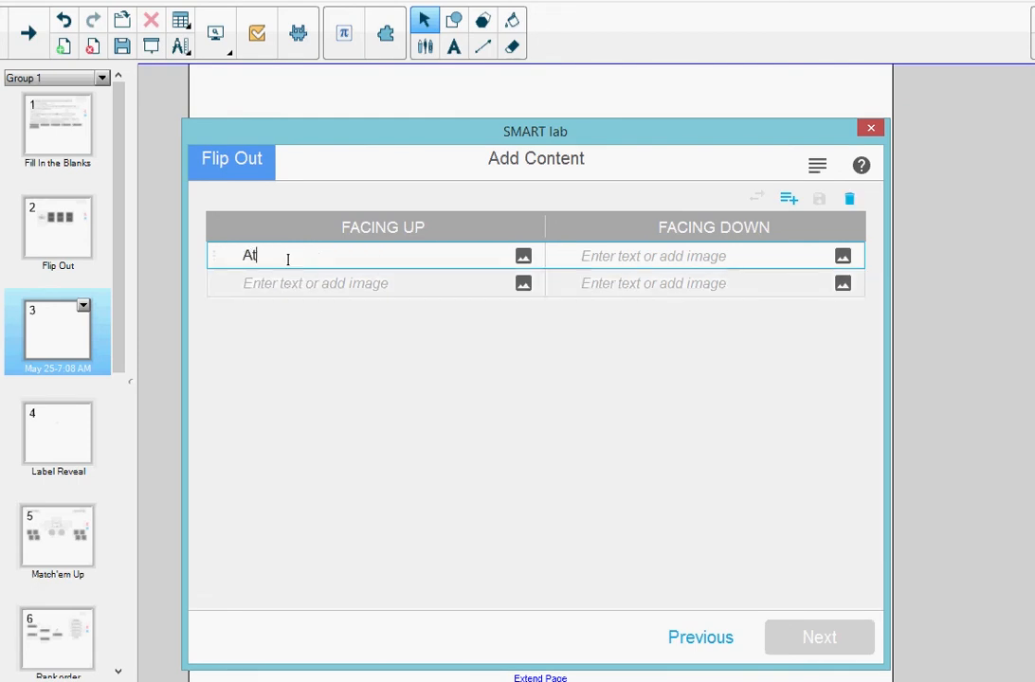
text(omic num)
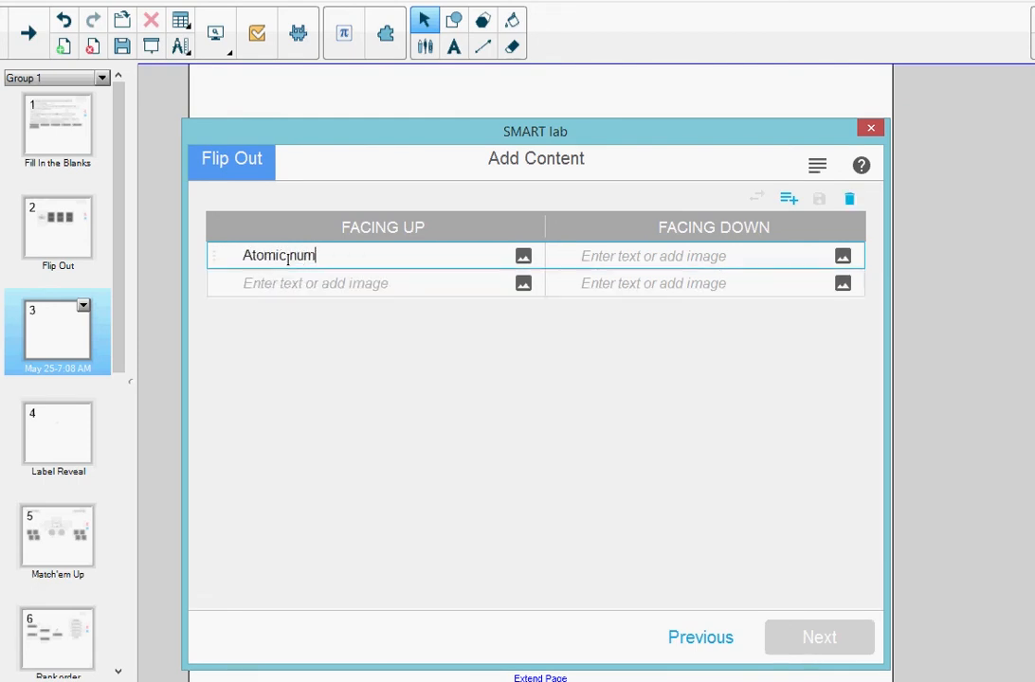
text(ber)
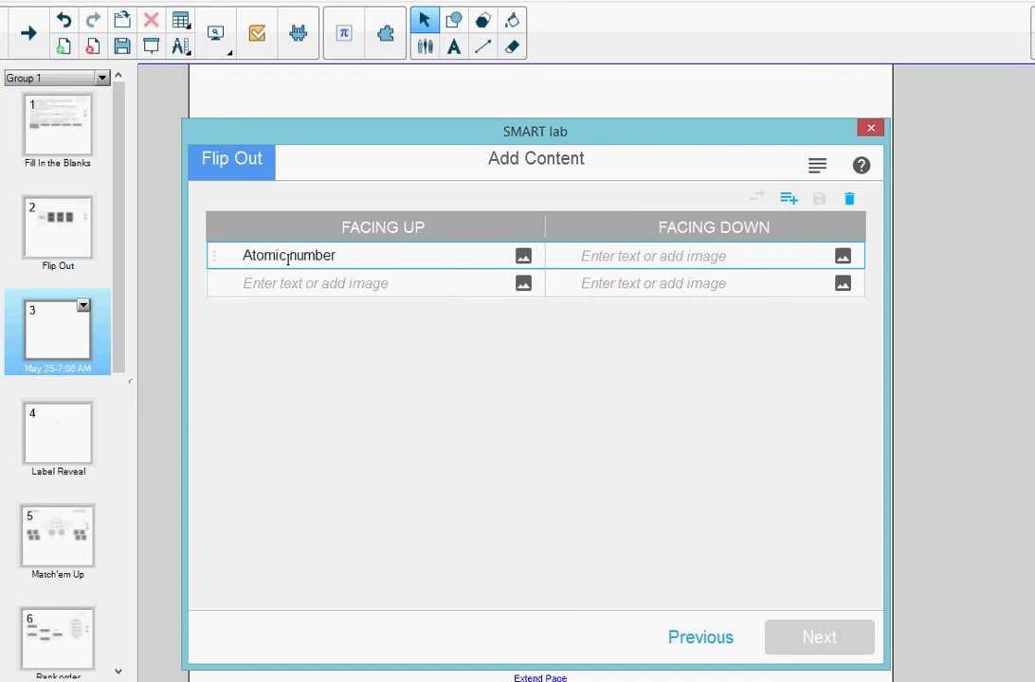
text(The number)
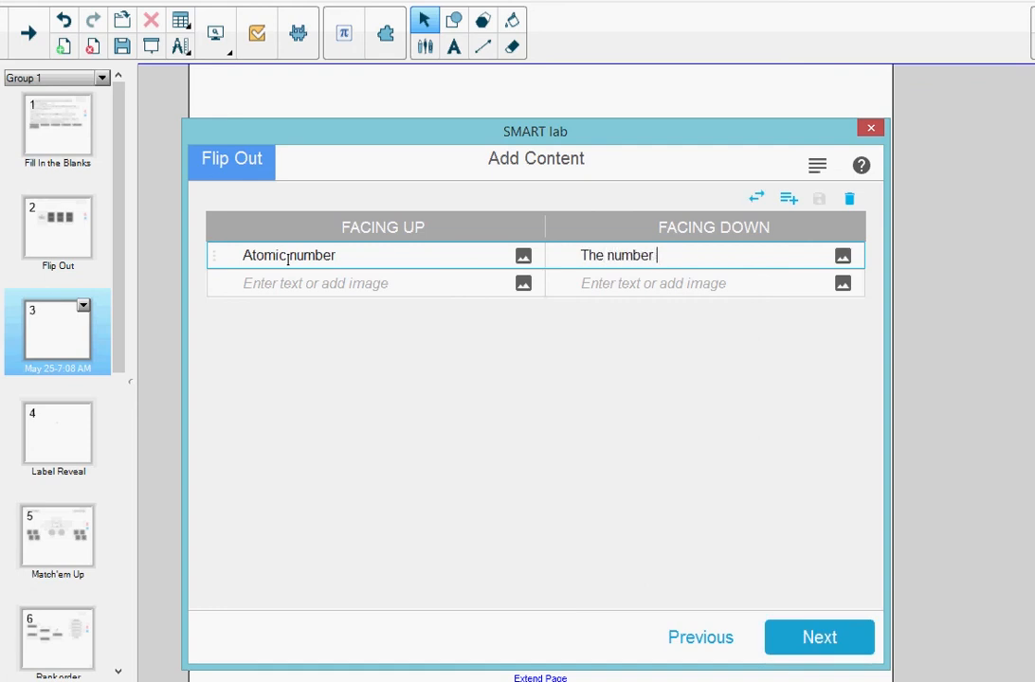
text(of protons in an)
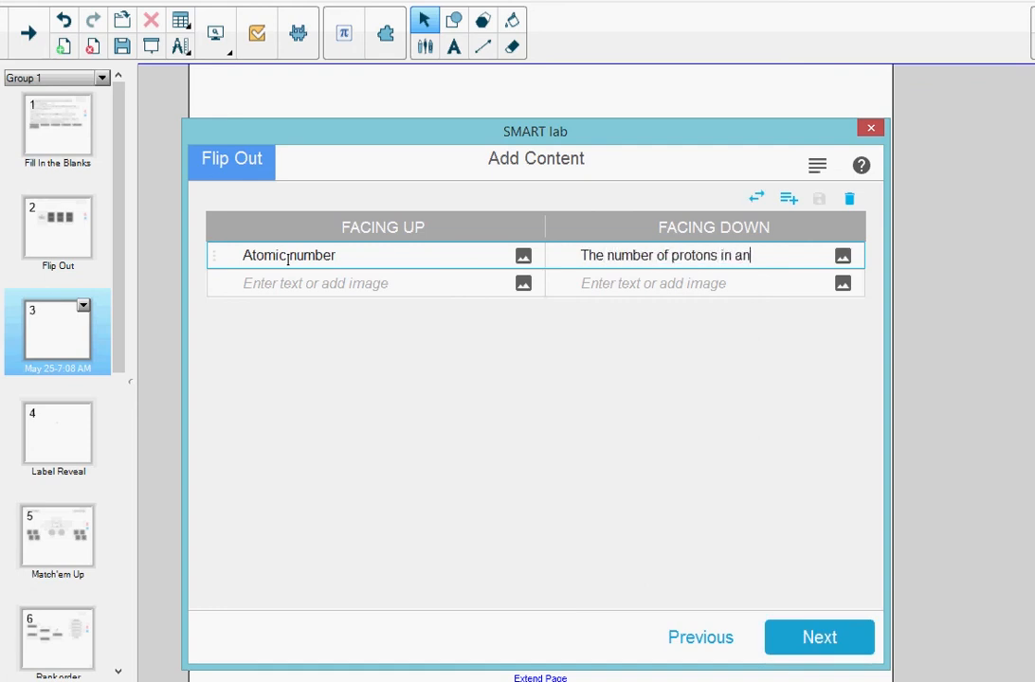
text(atom)
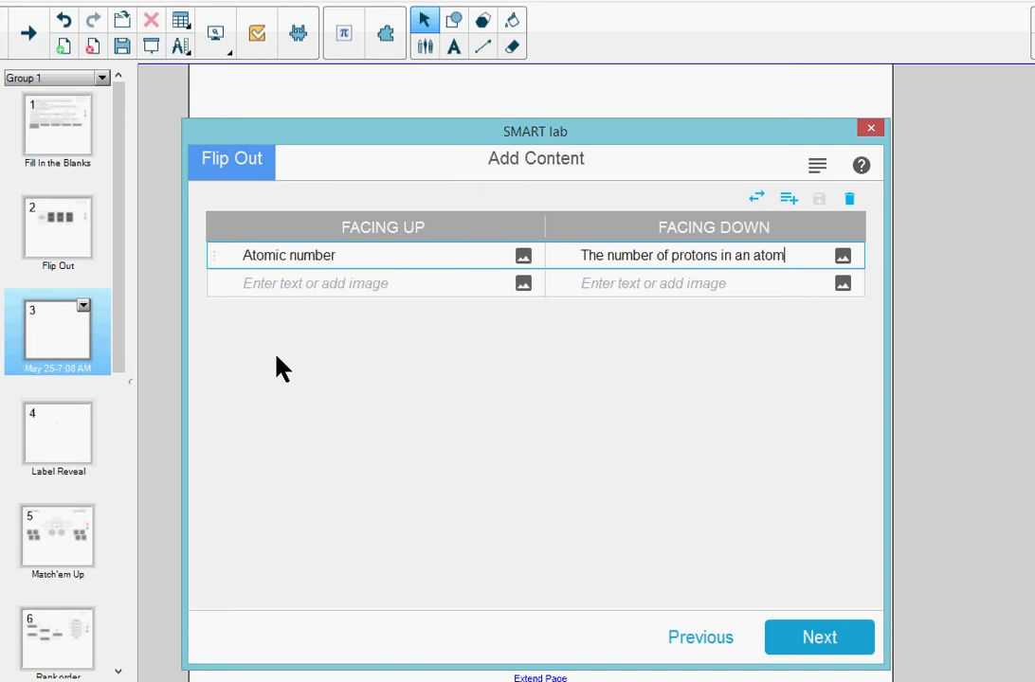
mouse_move(517, 303)
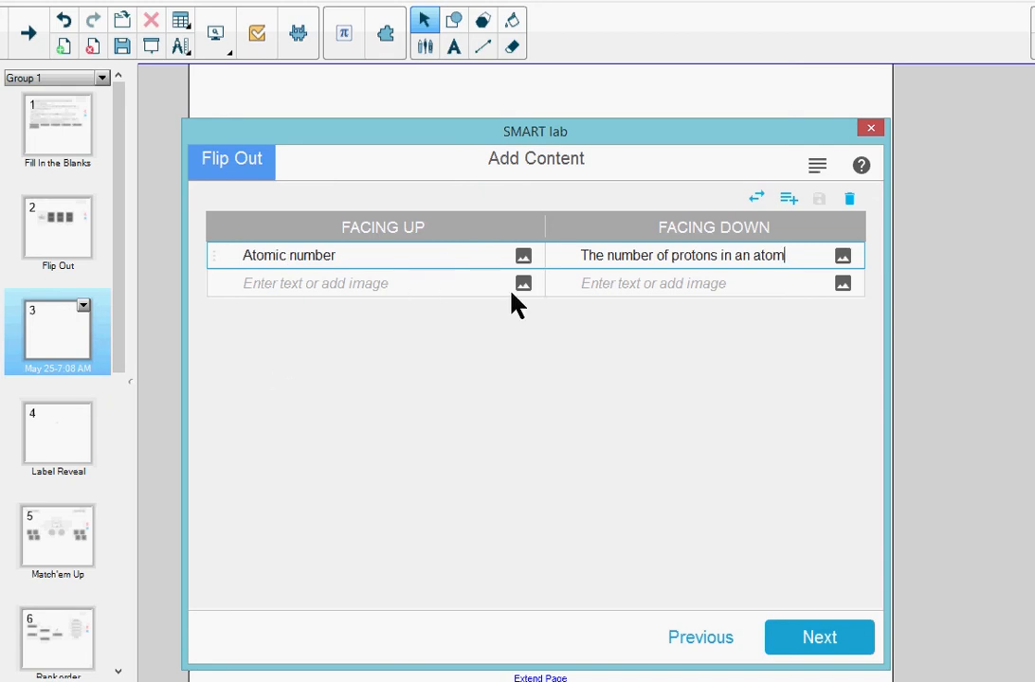
mouse_move(758, 283)
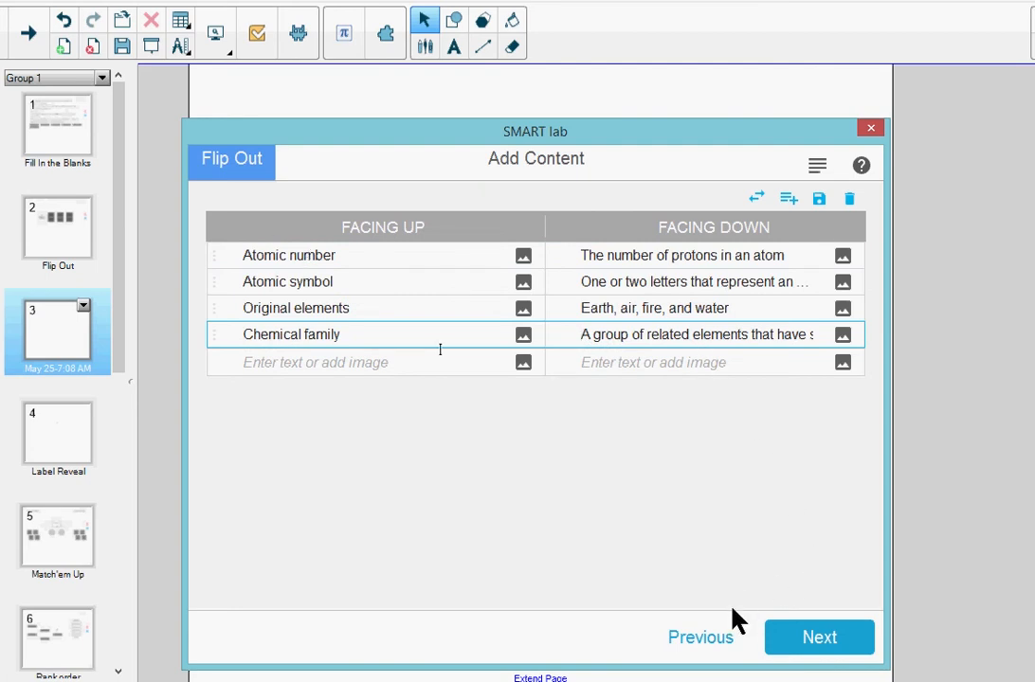
mouse_move(819, 637)
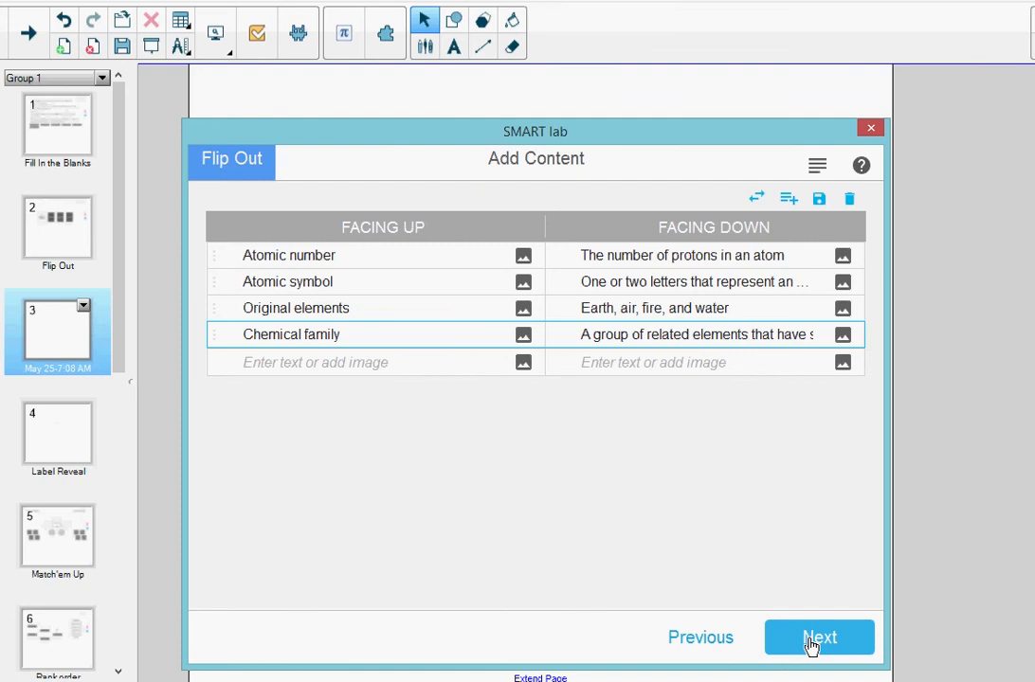
Pick the Basic theme and finish the Flip Out activity on page 3.
click(819, 637)
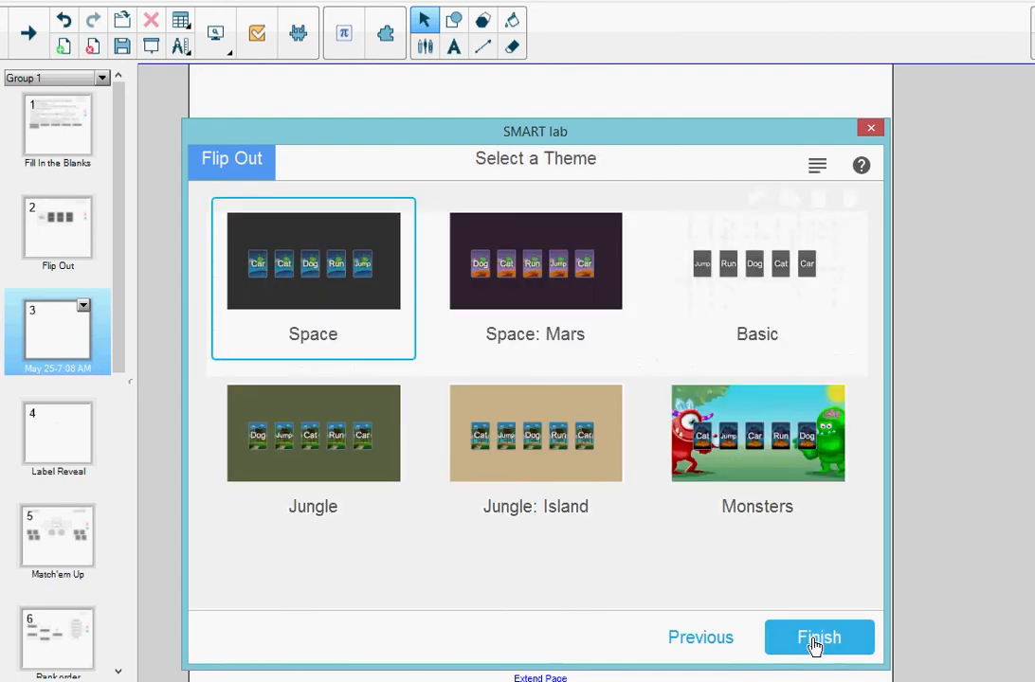
mouse_move(751, 307)
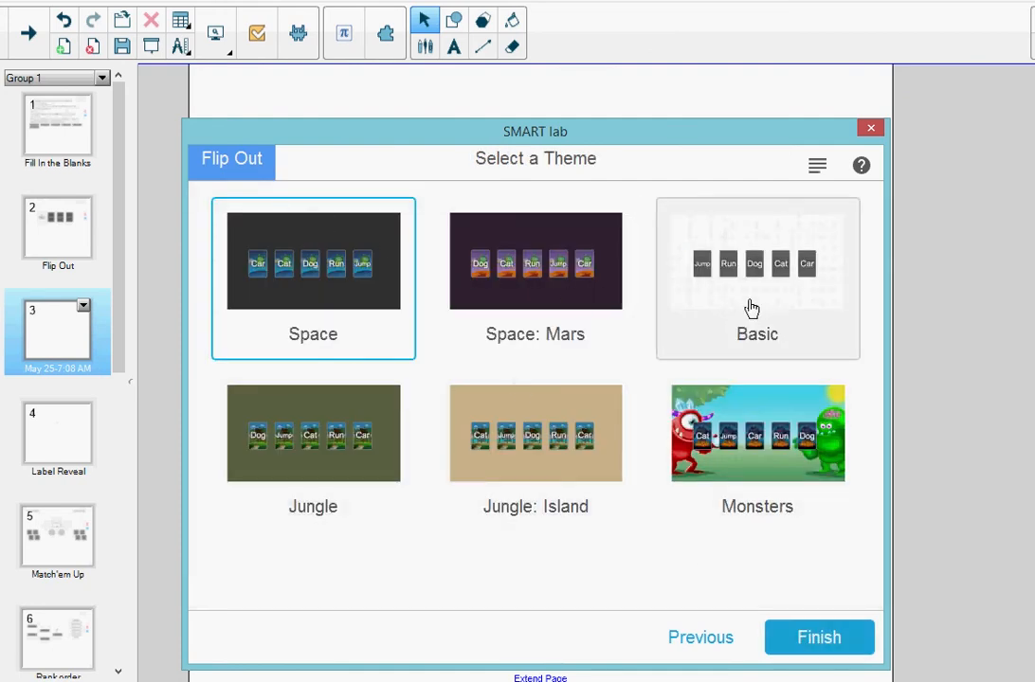
mouse_move(763, 302)
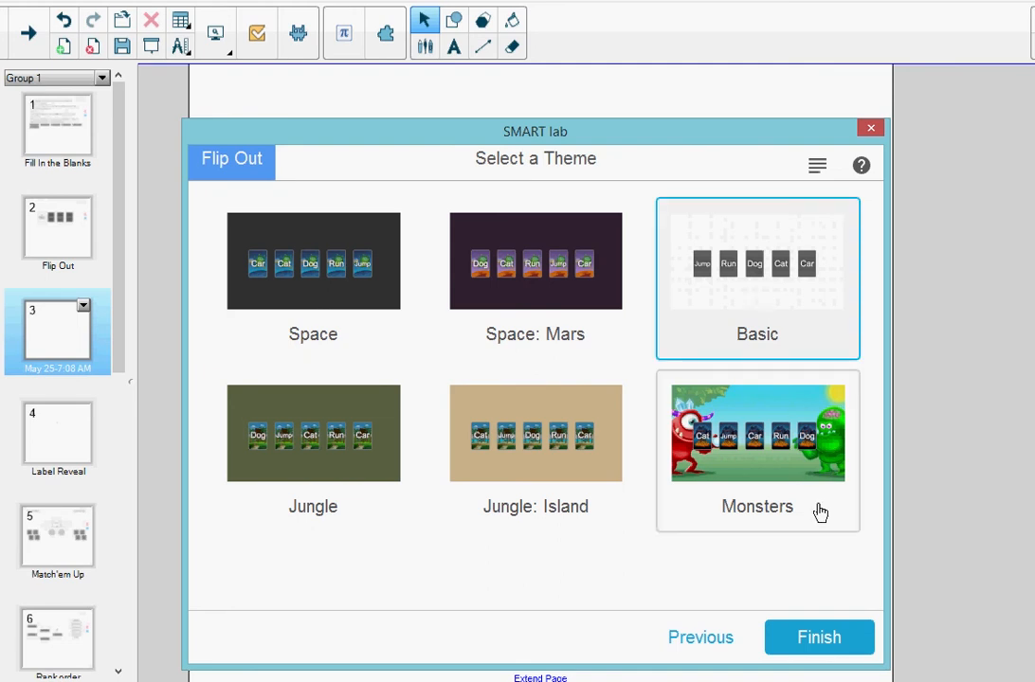
mouse_move(818, 637)
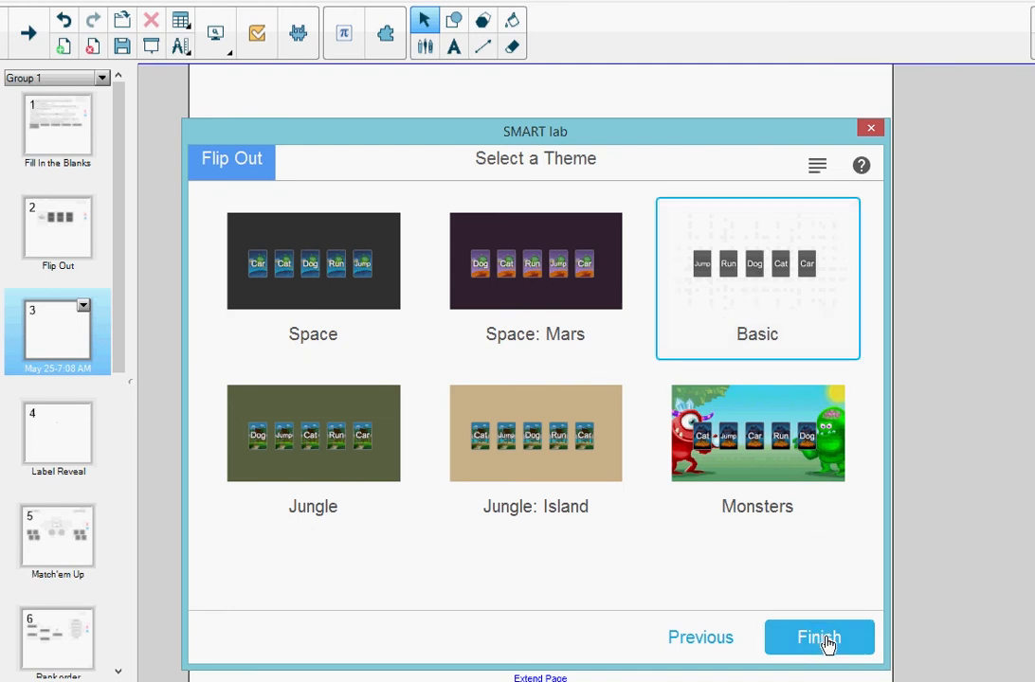
click(819, 637)
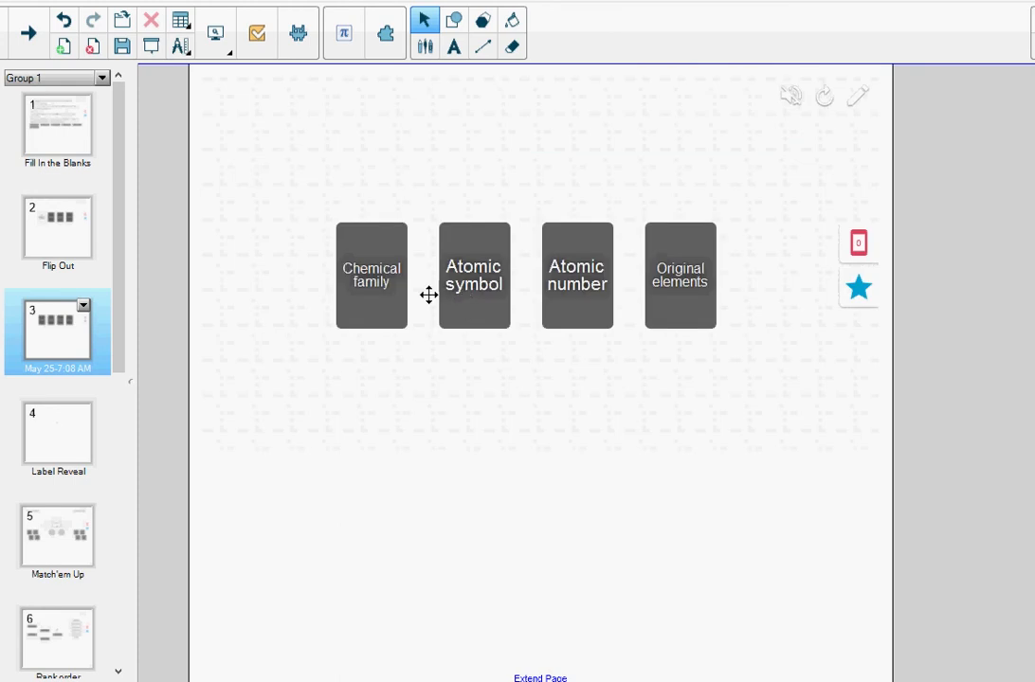
mouse_move(598, 297)
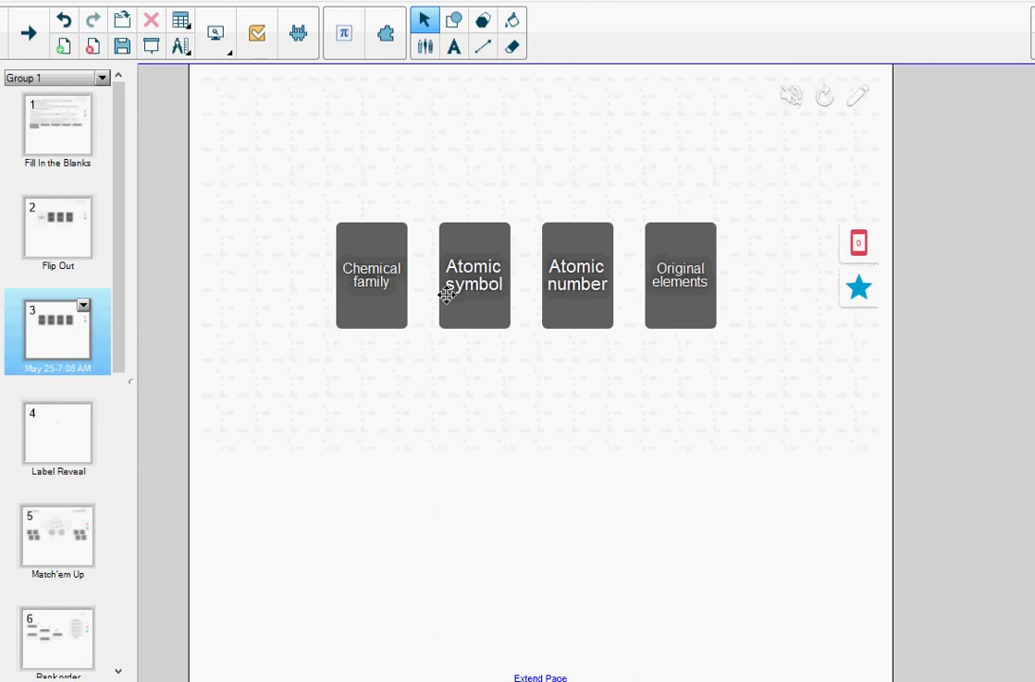
mouse_move(689, 287)
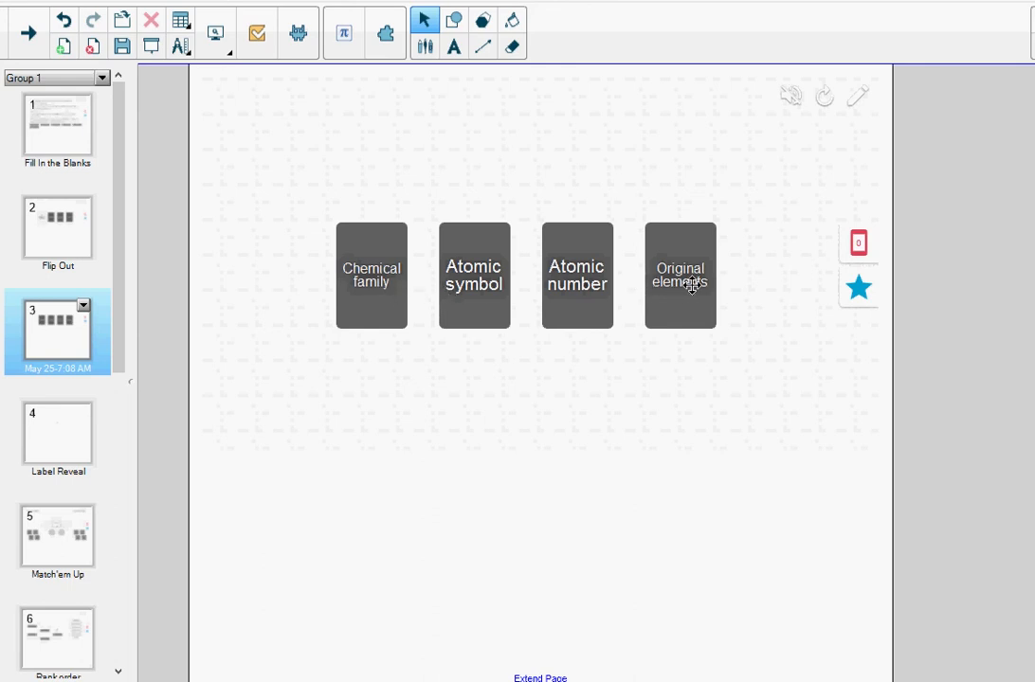
mouse_move(391, 370)
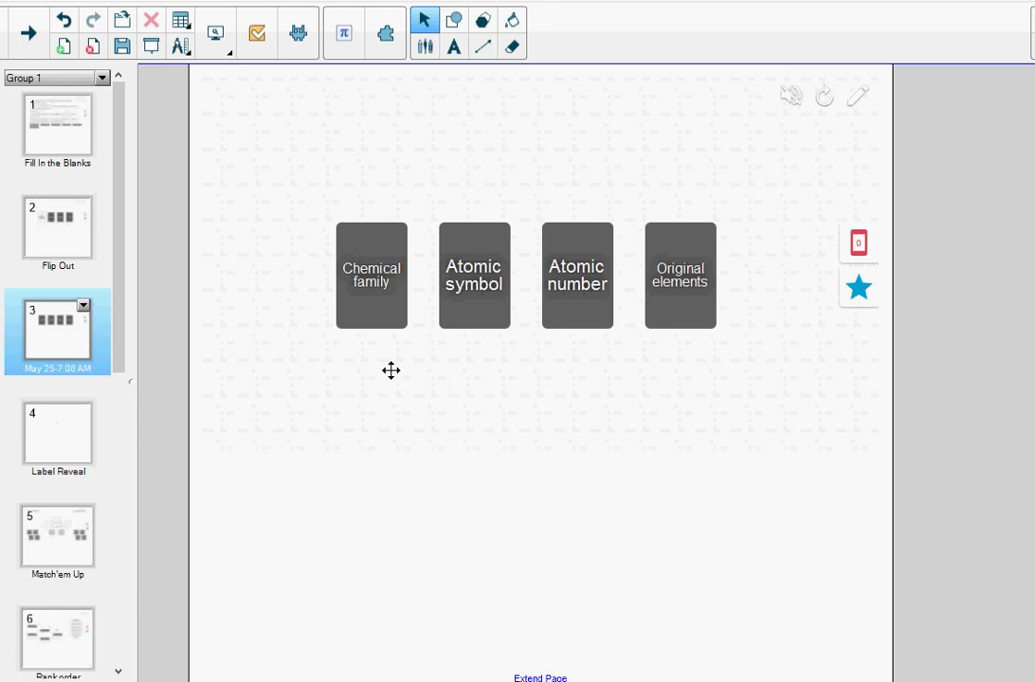
mouse_move(437, 251)
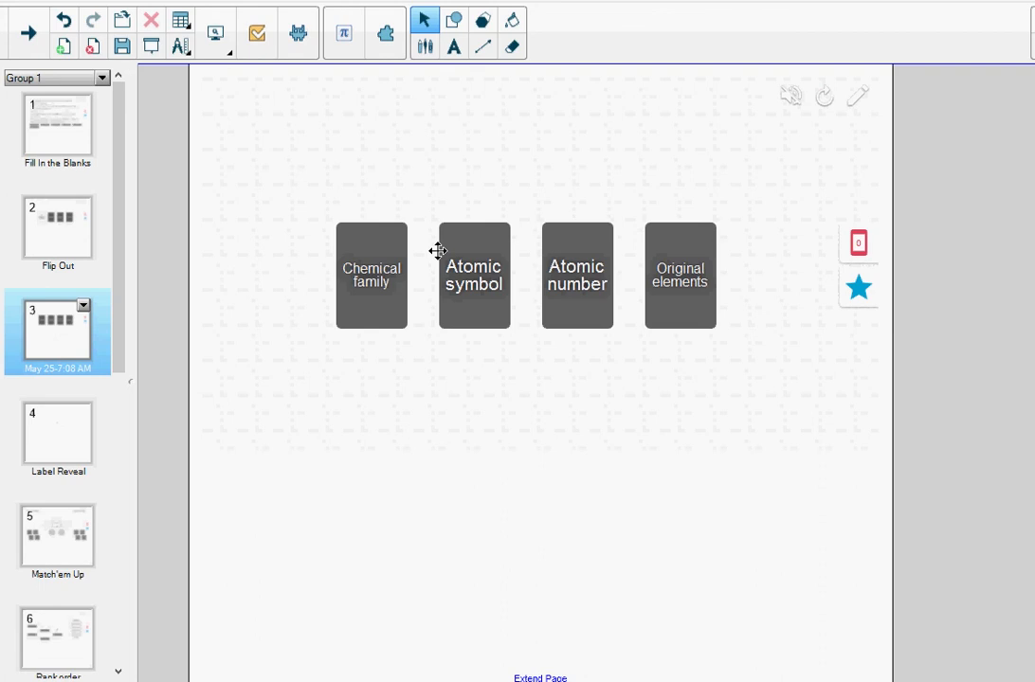
mouse_move(378, 279)
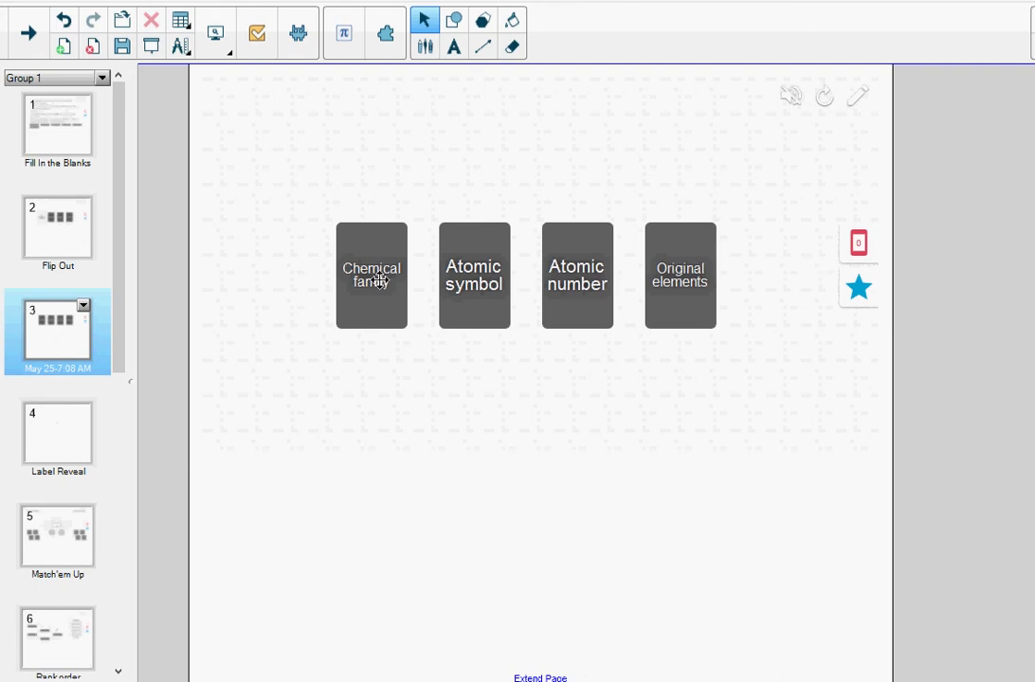
click(370, 274)
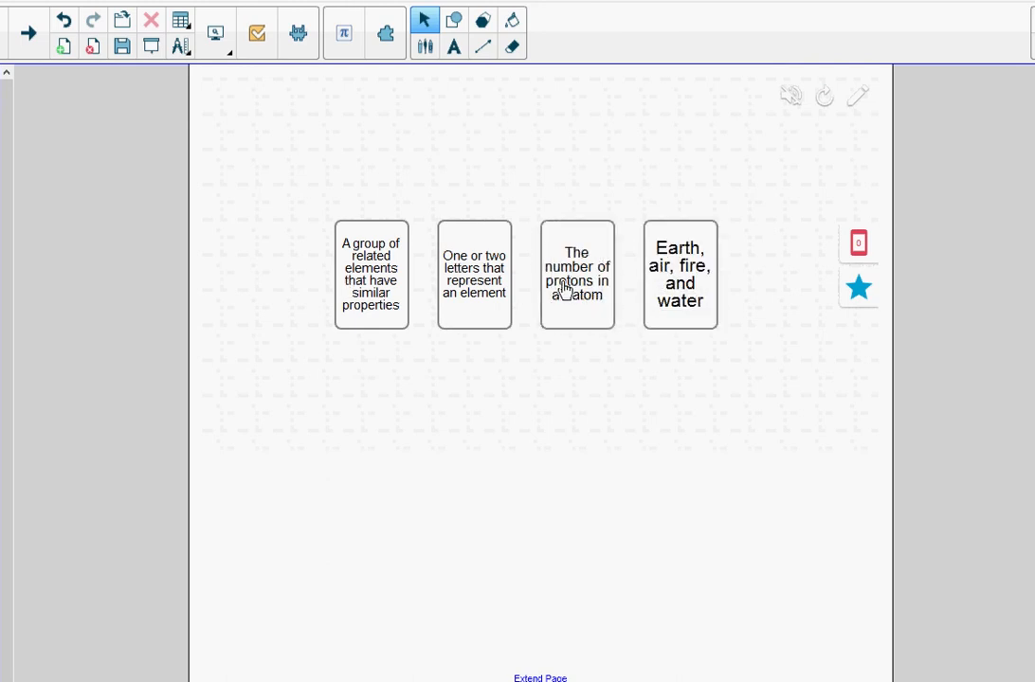
mouse_move(692, 289)
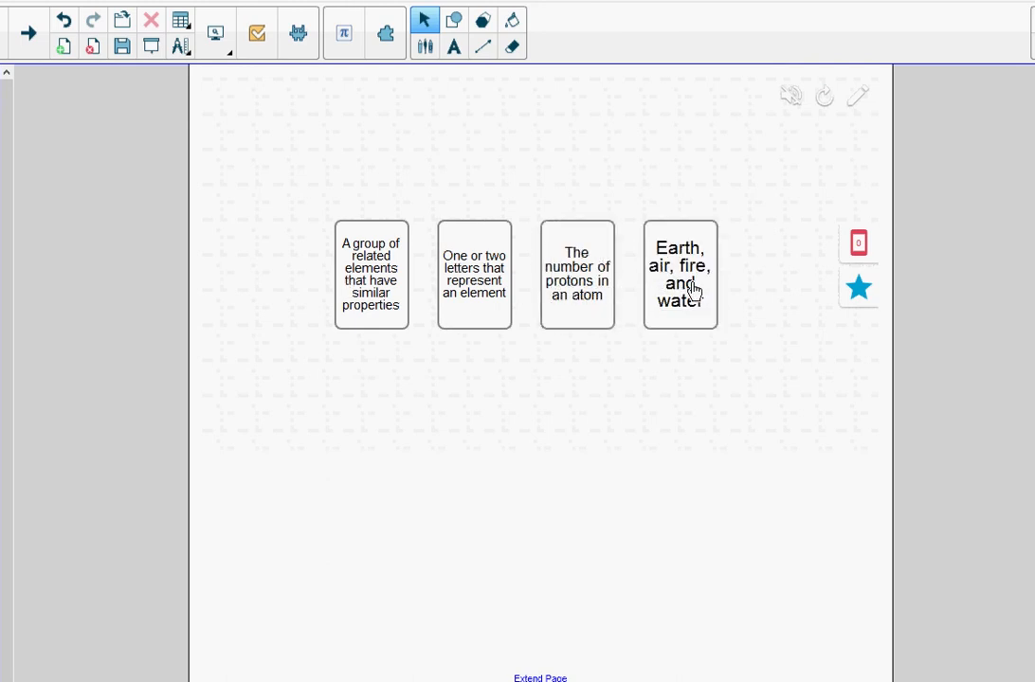
mouse_move(789, 173)
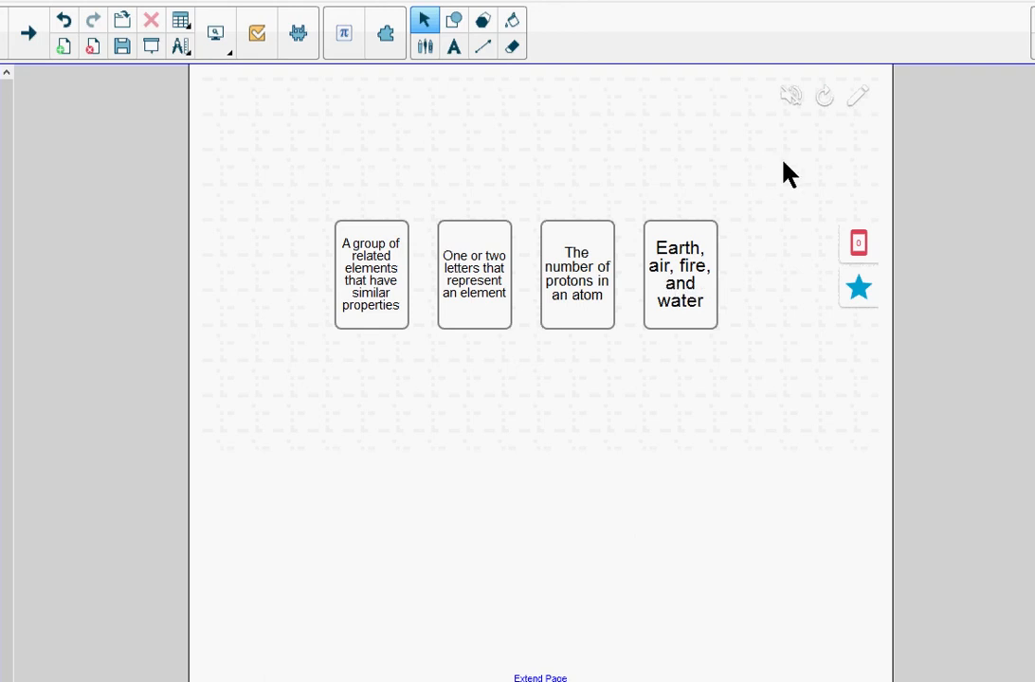
mouse_move(858, 98)
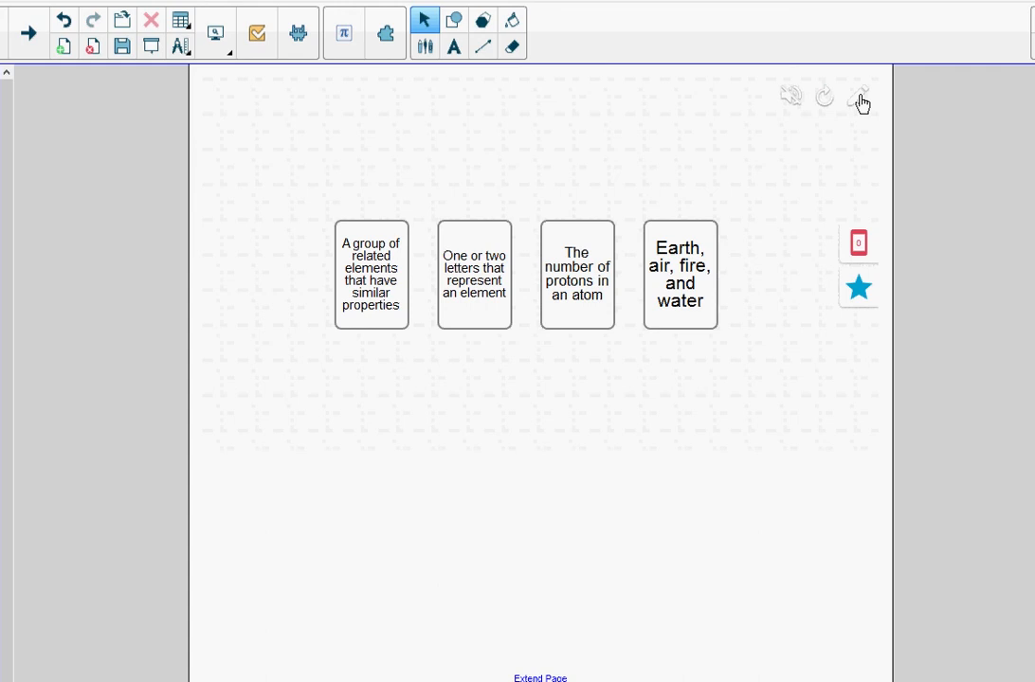
mouse_move(855, 160)
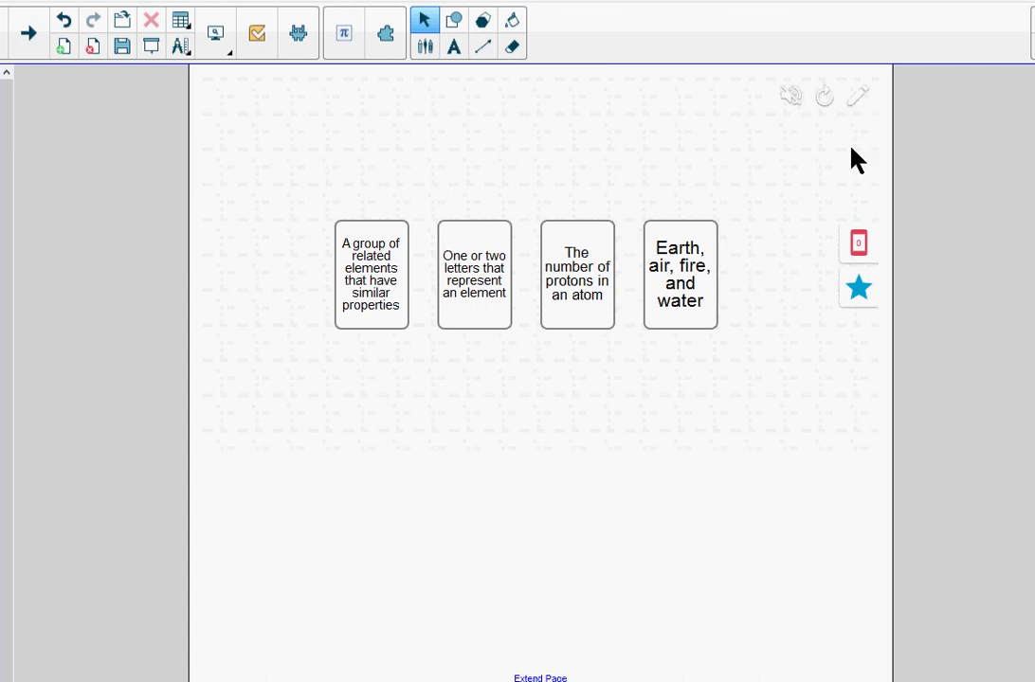
mouse_move(768, 388)
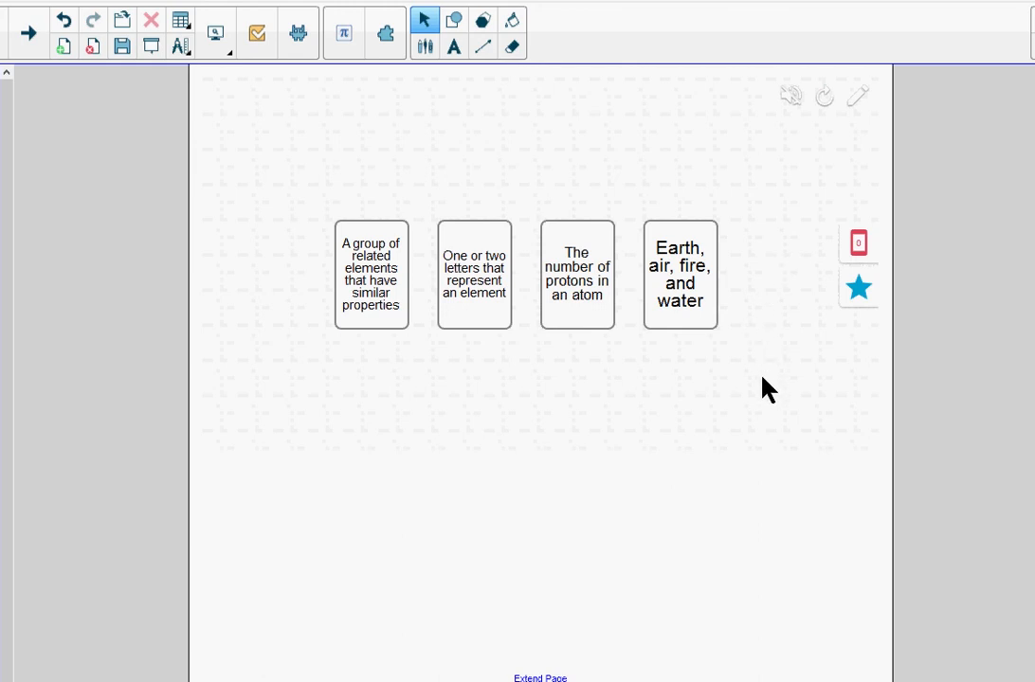
mouse_move(779, 353)
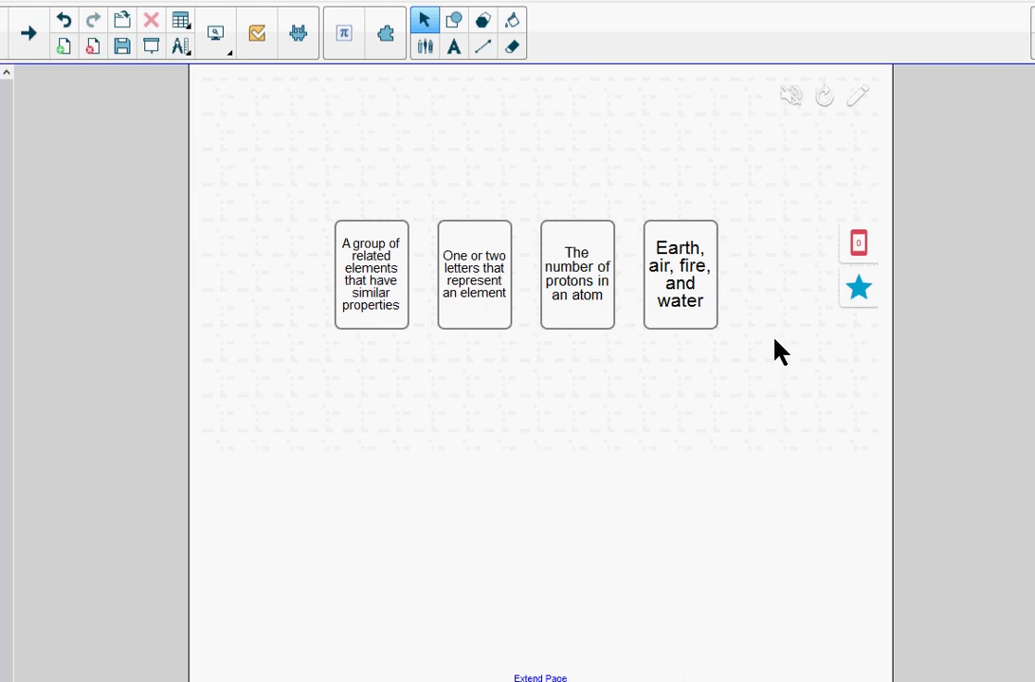